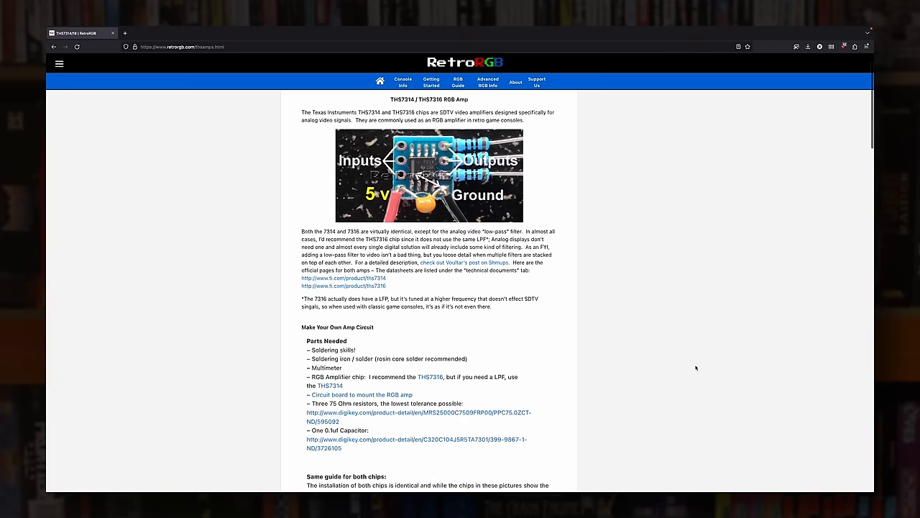
pyautogui.scroll(-3)
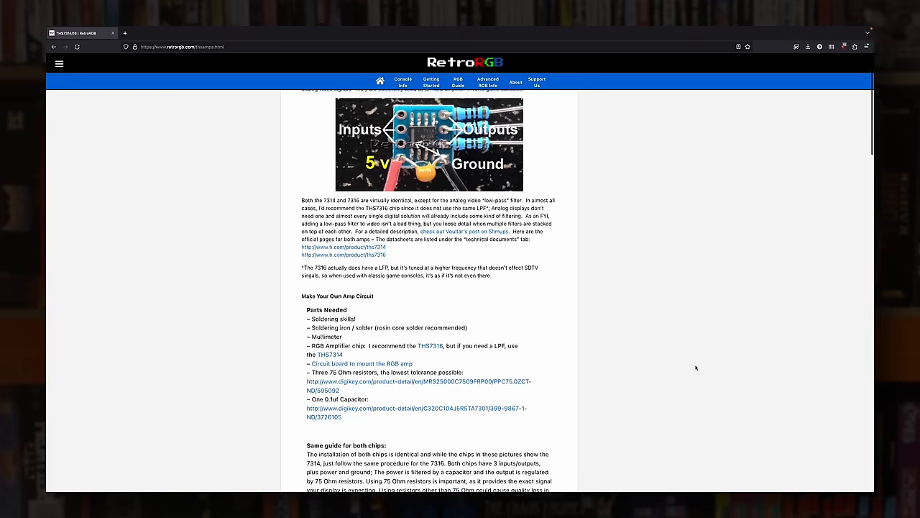
pyautogui.scroll(-3)
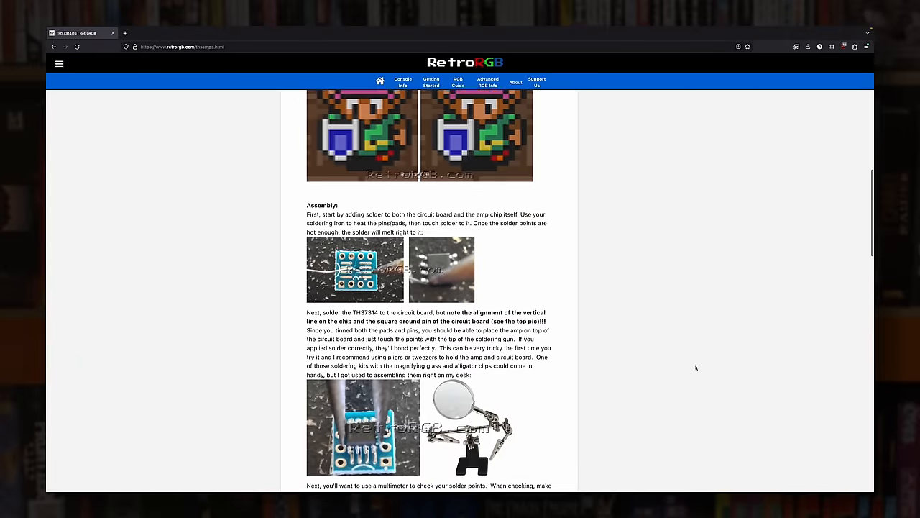
pyautogui.scroll(-3)
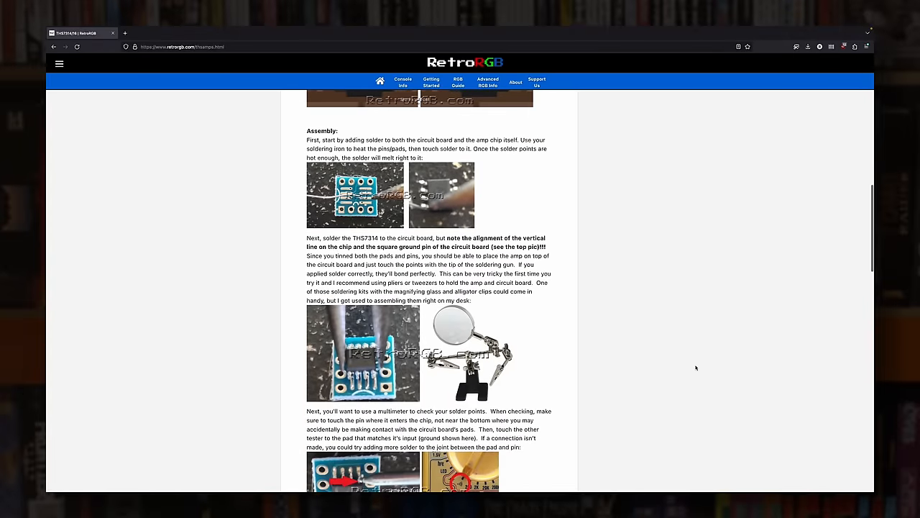
pyautogui.scroll(-3)
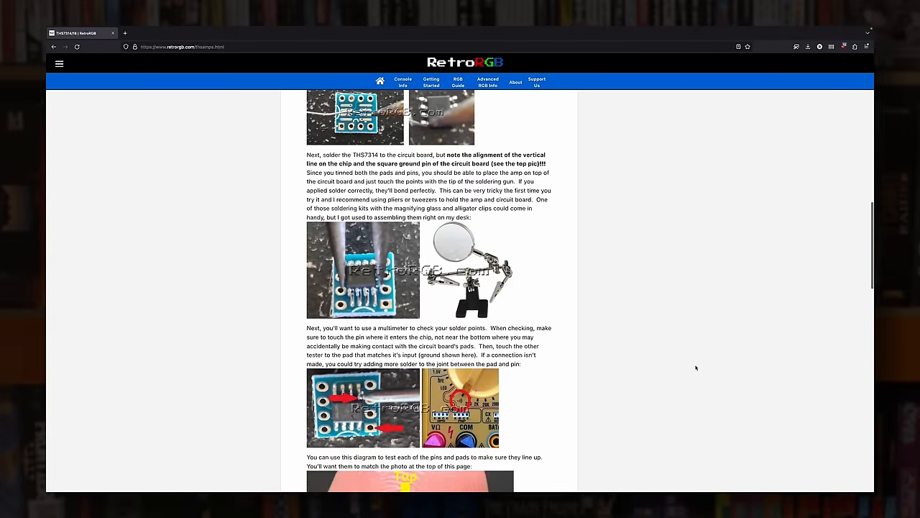
pyautogui.scroll(-3)
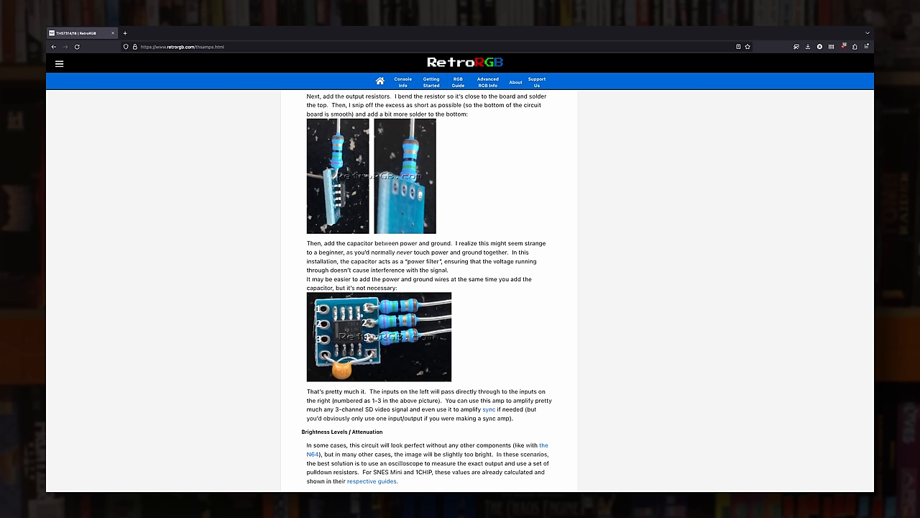